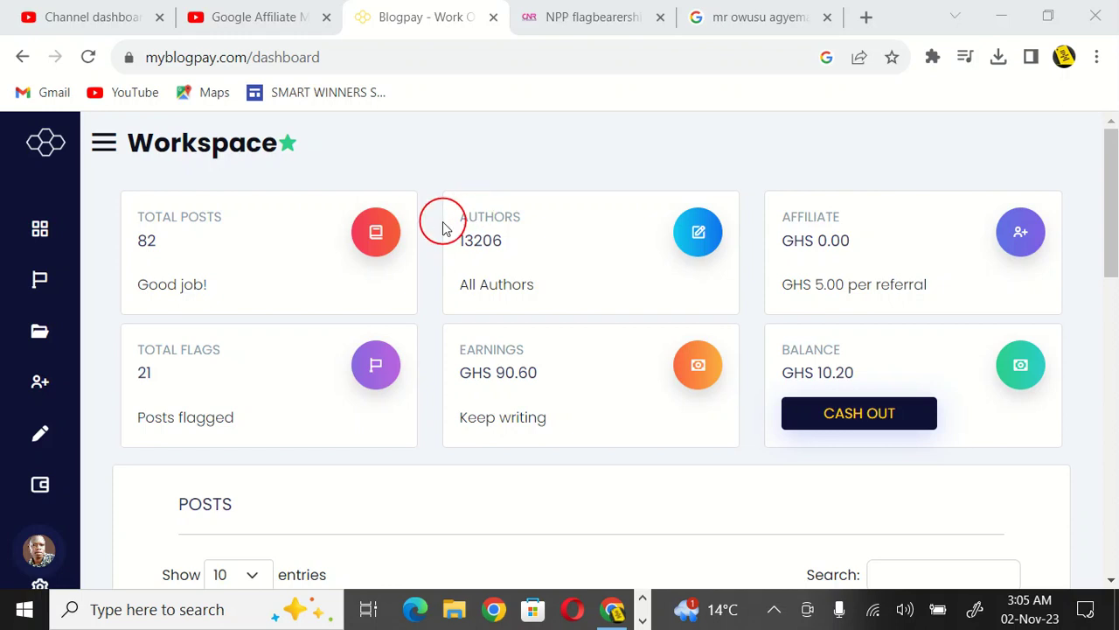
mouse_move(545, 271)
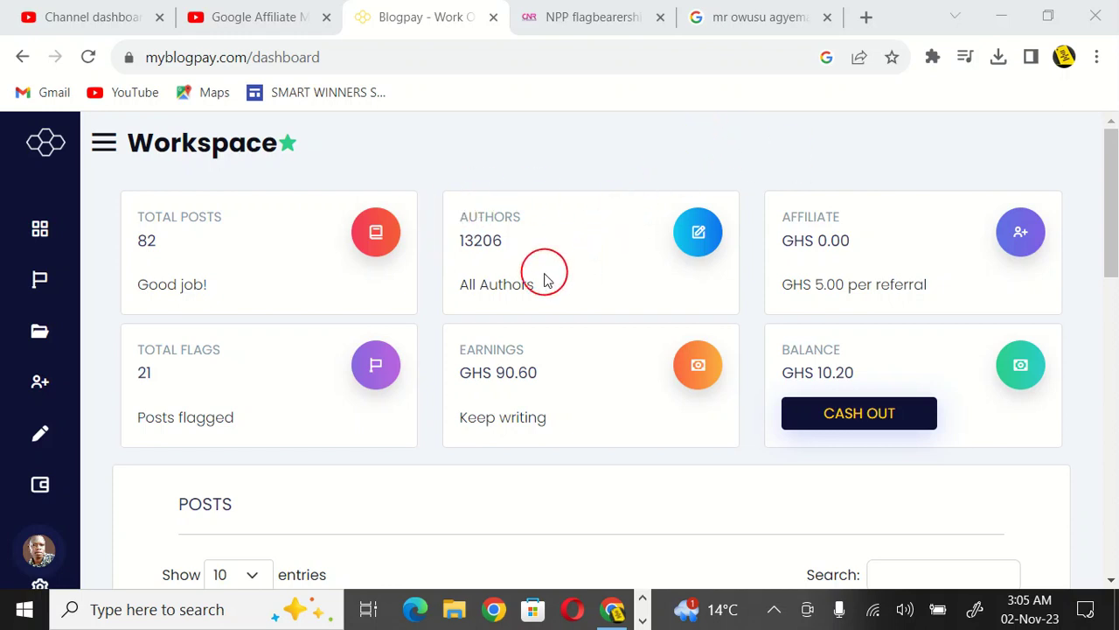
- Browse the dashboard and try withdrawing the GHS 10.20 balance, dismissing the low-balance warning
scroll(down, 3)
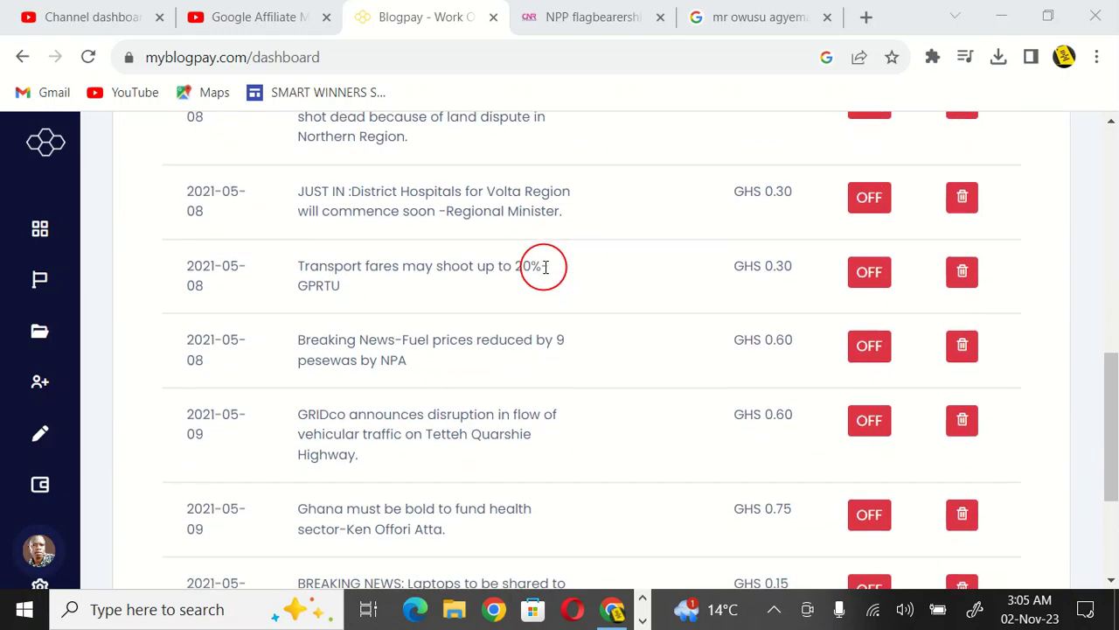
scroll(down, 3)
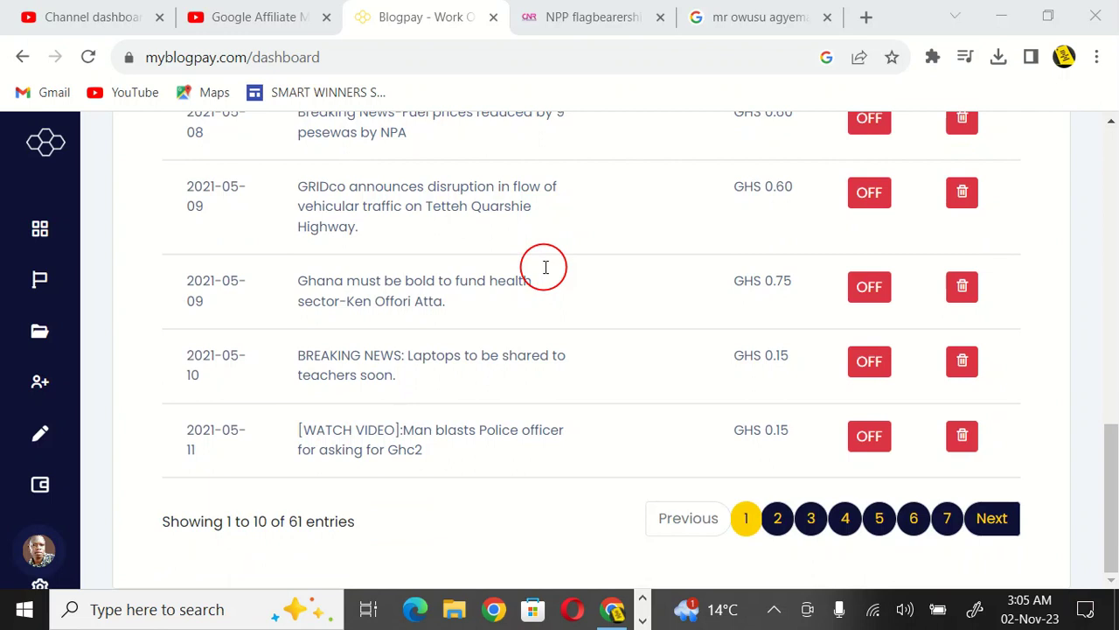
mouse_move(39, 573)
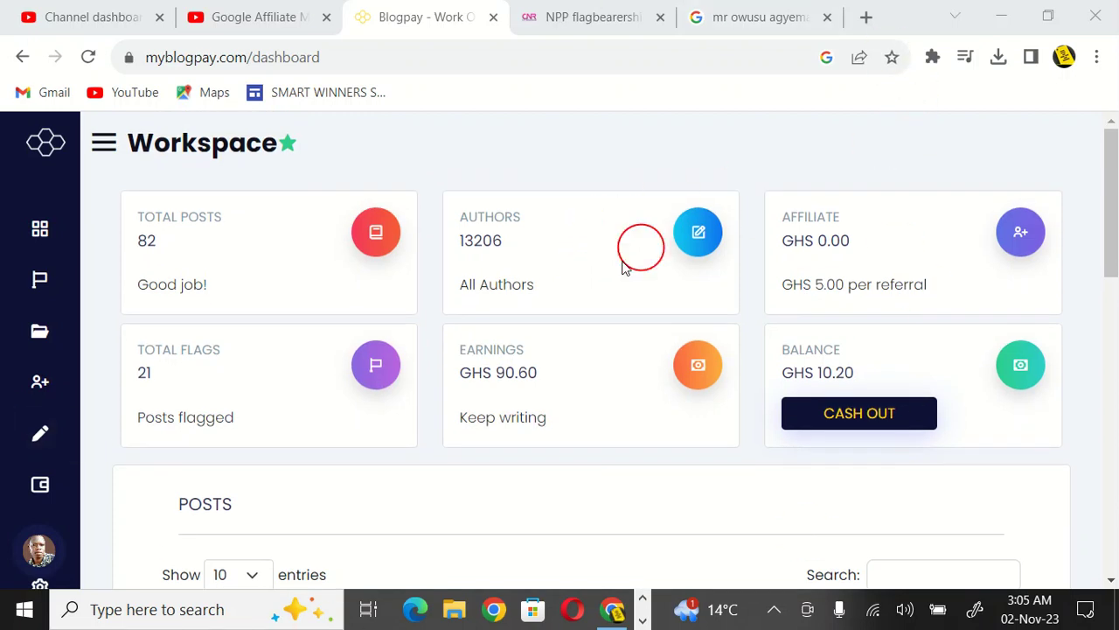
mouse_move(147, 217)
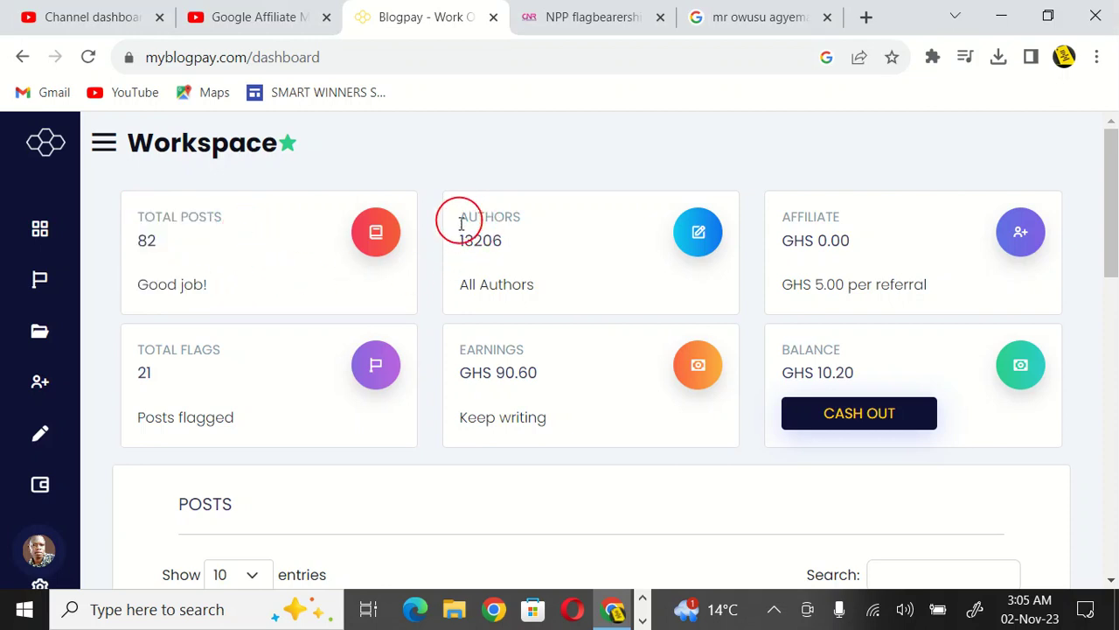
mouse_move(520, 280)
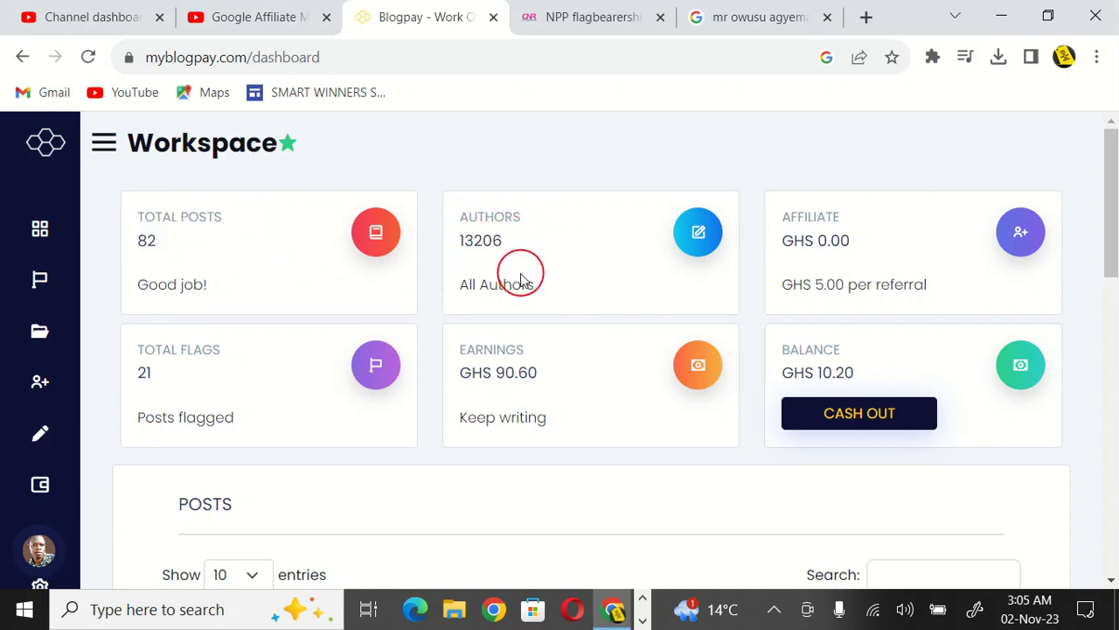
mouse_move(457, 251)
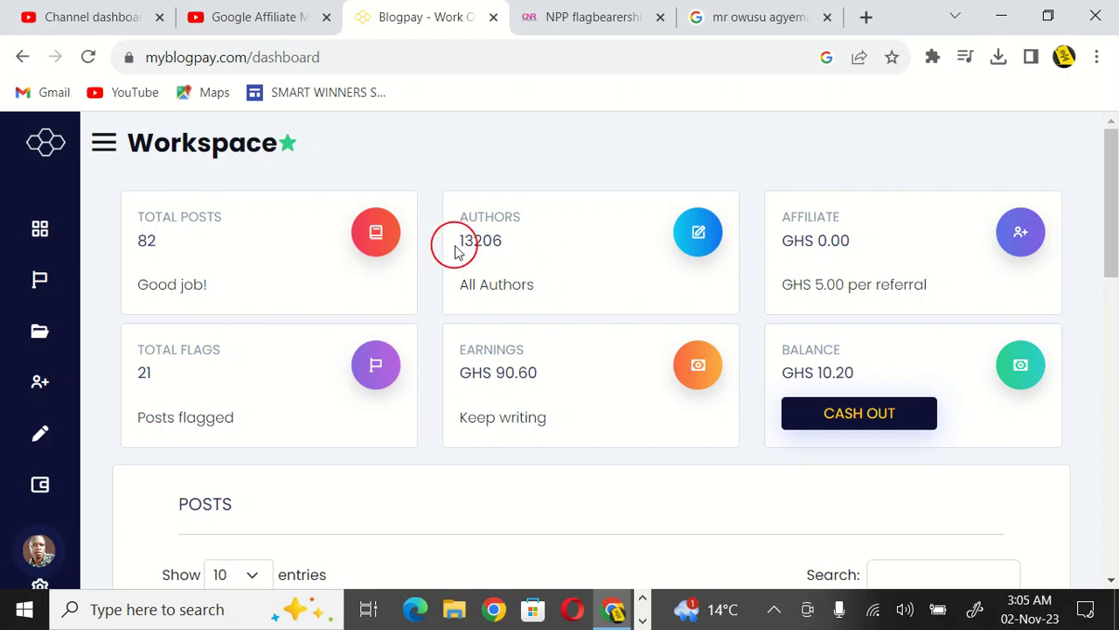
mouse_move(497, 261)
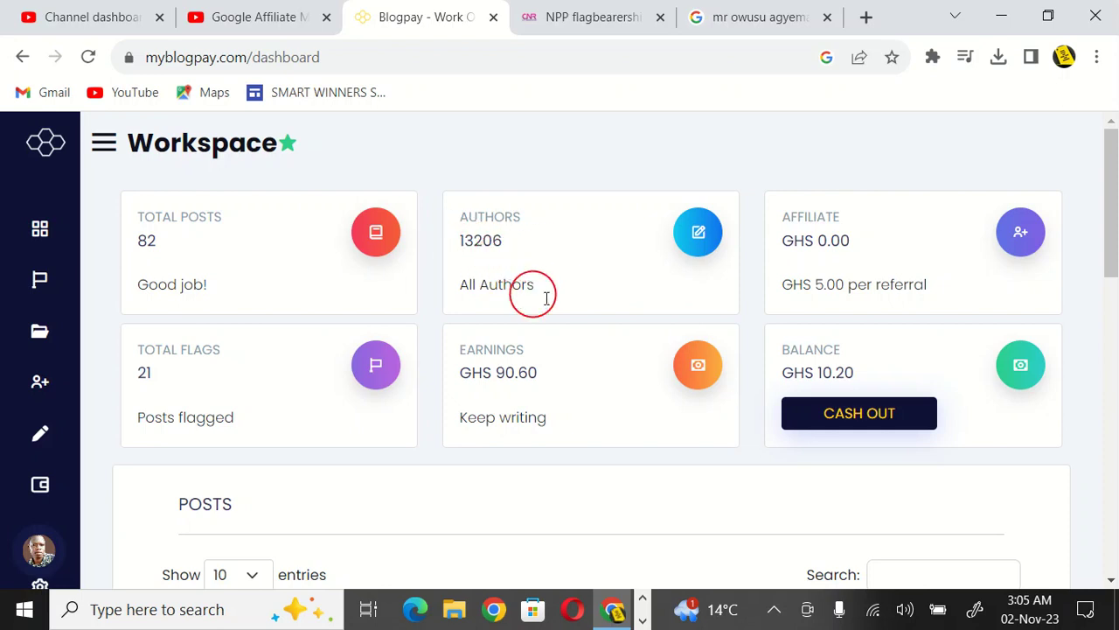
scroll(down, 3)
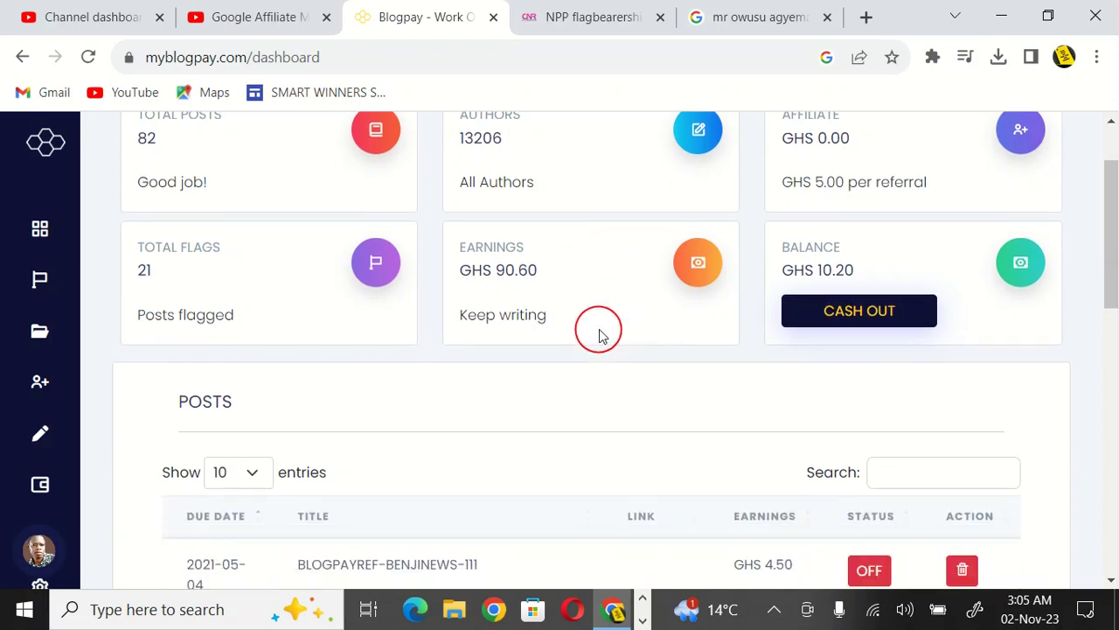
mouse_move(512, 267)
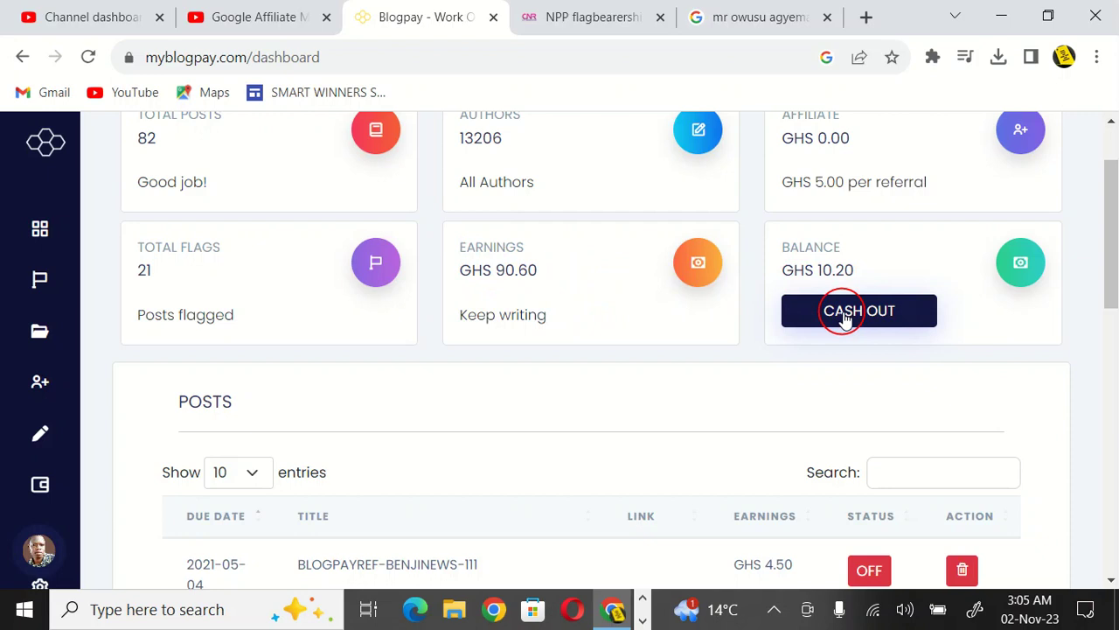
click(859, 310)
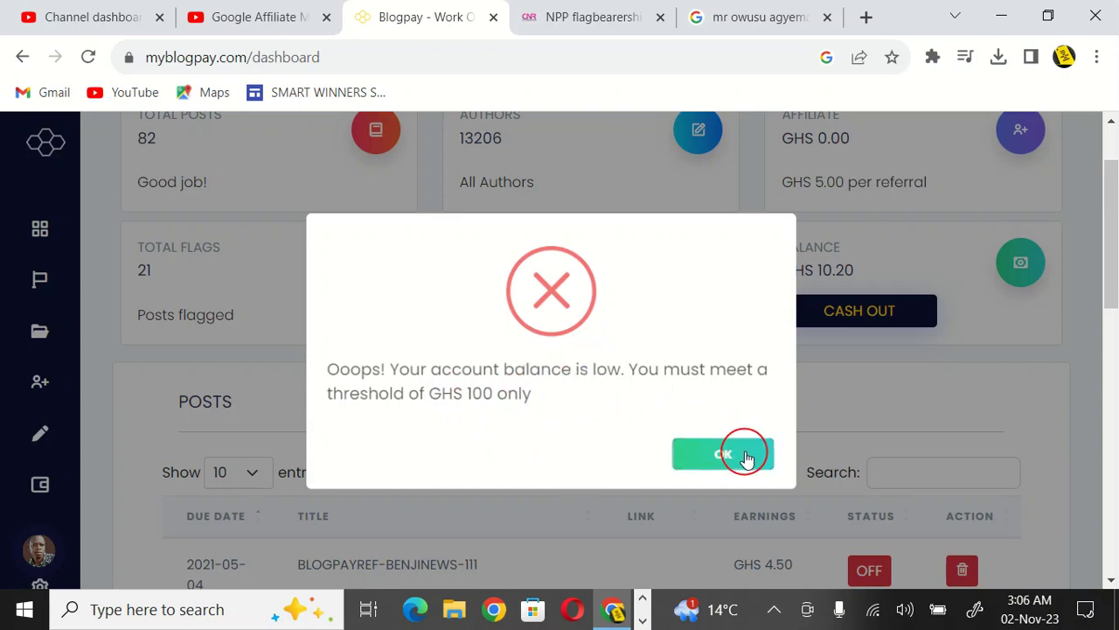
click(724, 453)
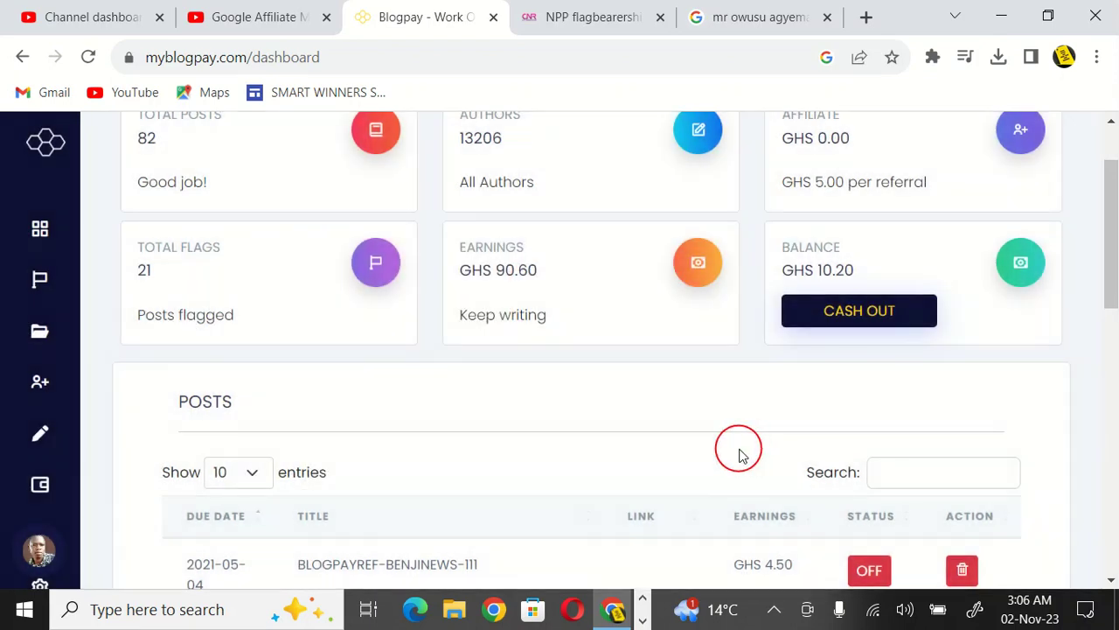
mouse_move(558, 288)
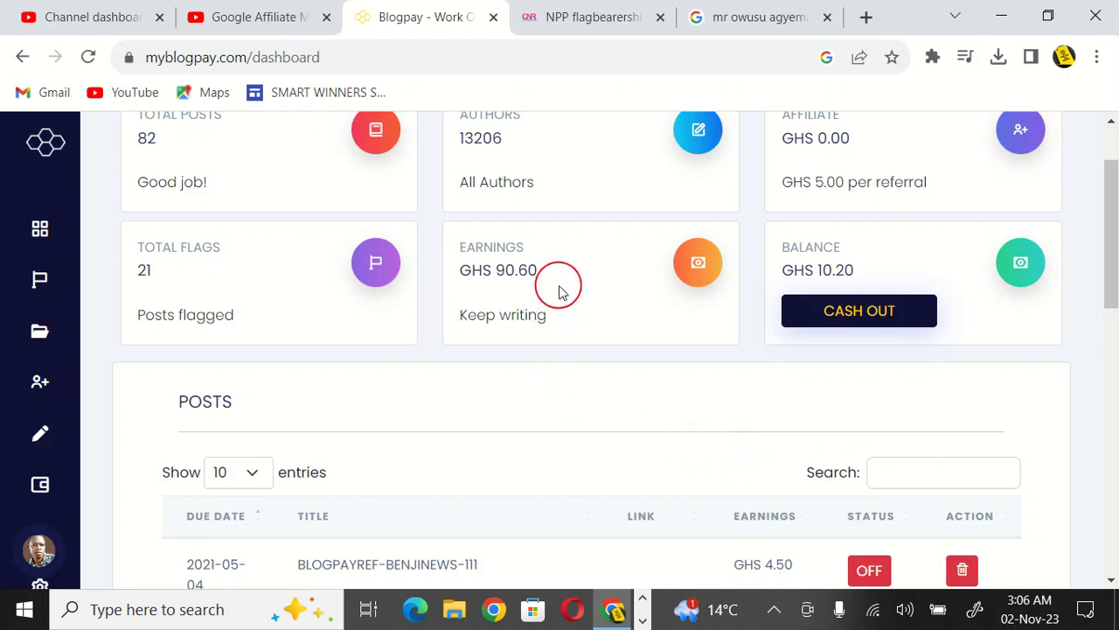
scroll(up, 3)
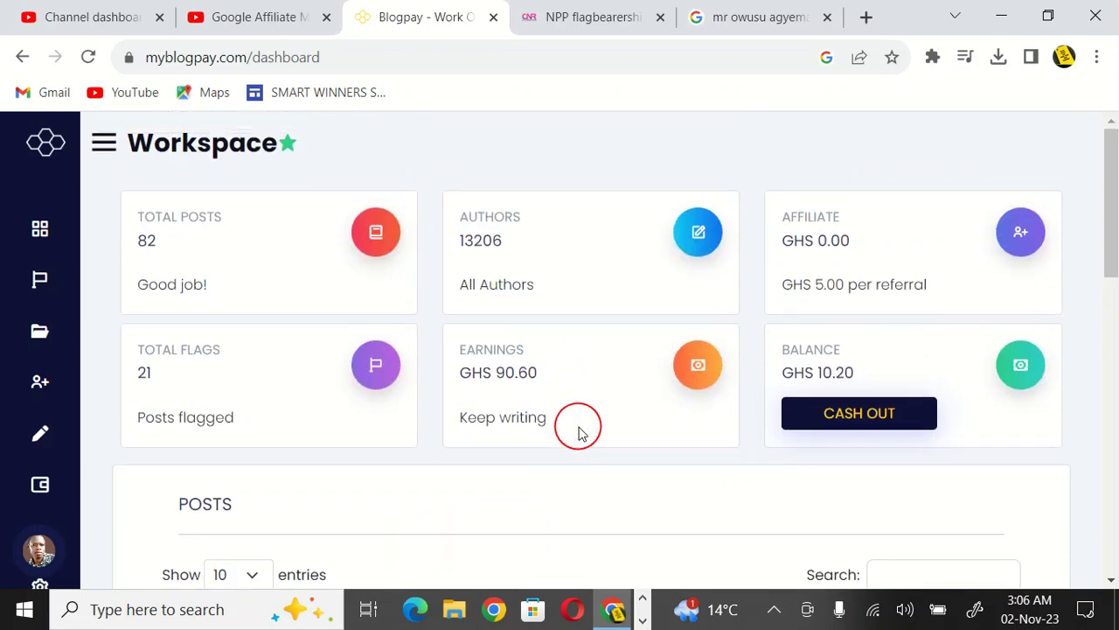
scroll(down, 3)
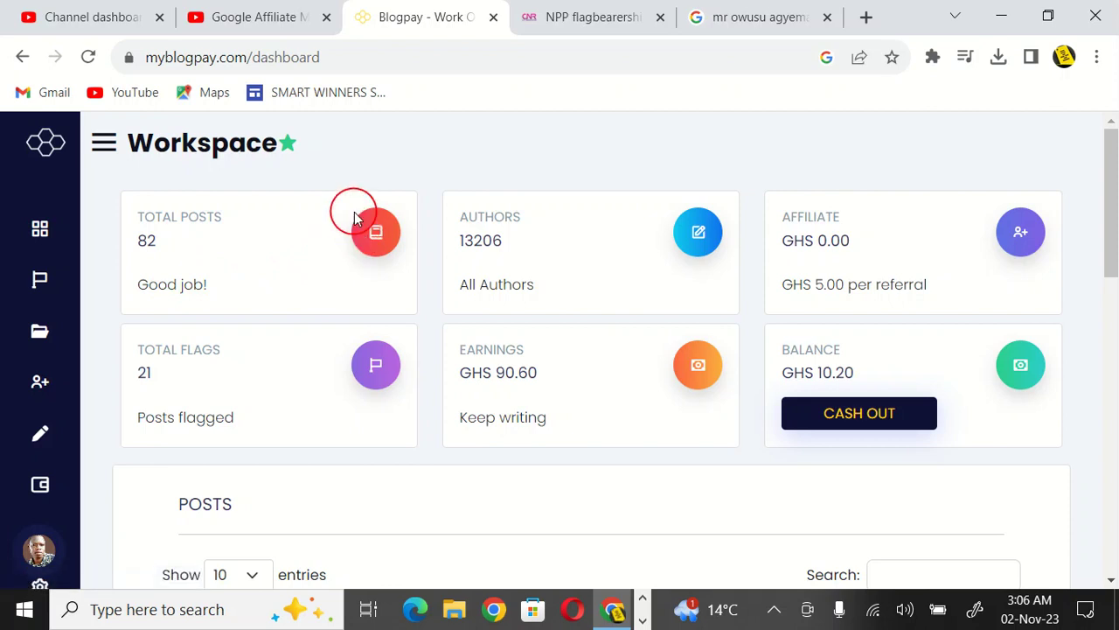
mouse_move(40, 433)
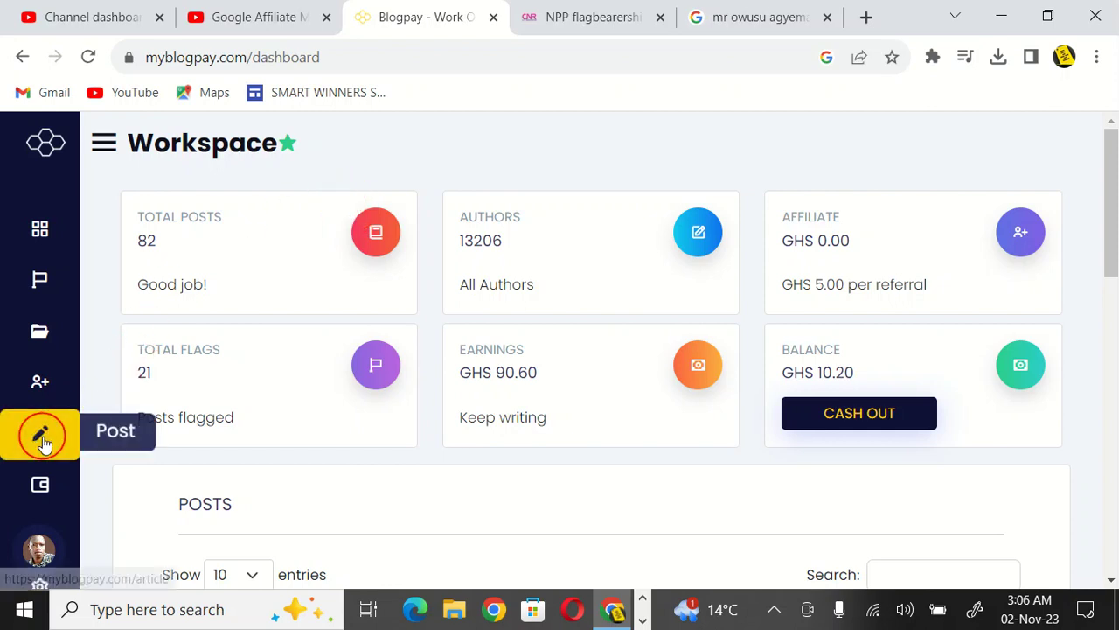
mouse_move(39, 380)
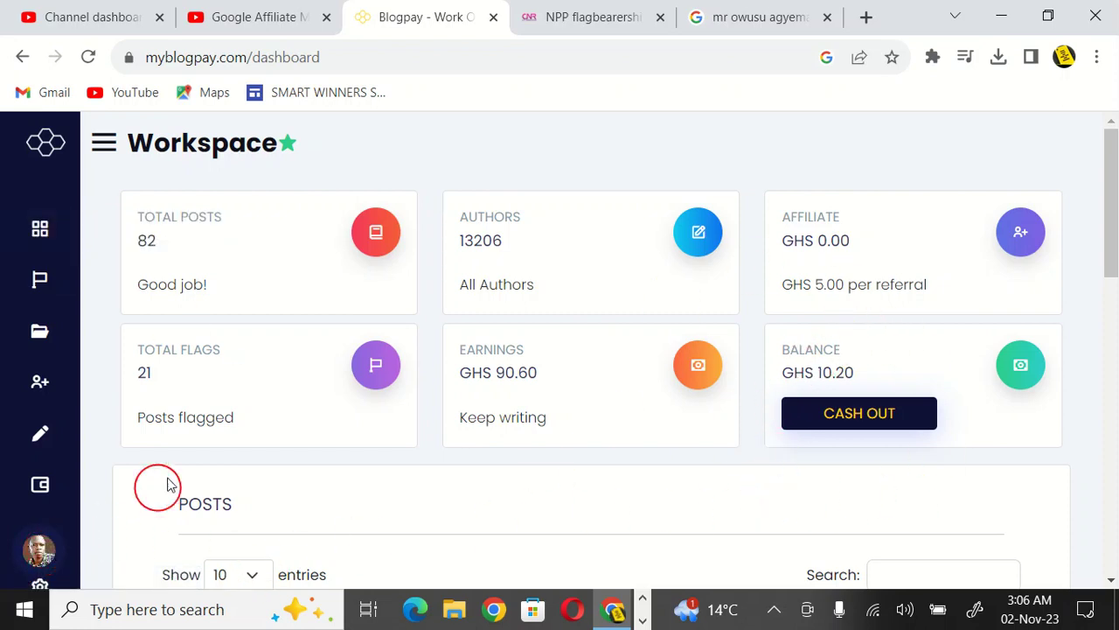
mouse_move(868, 146)
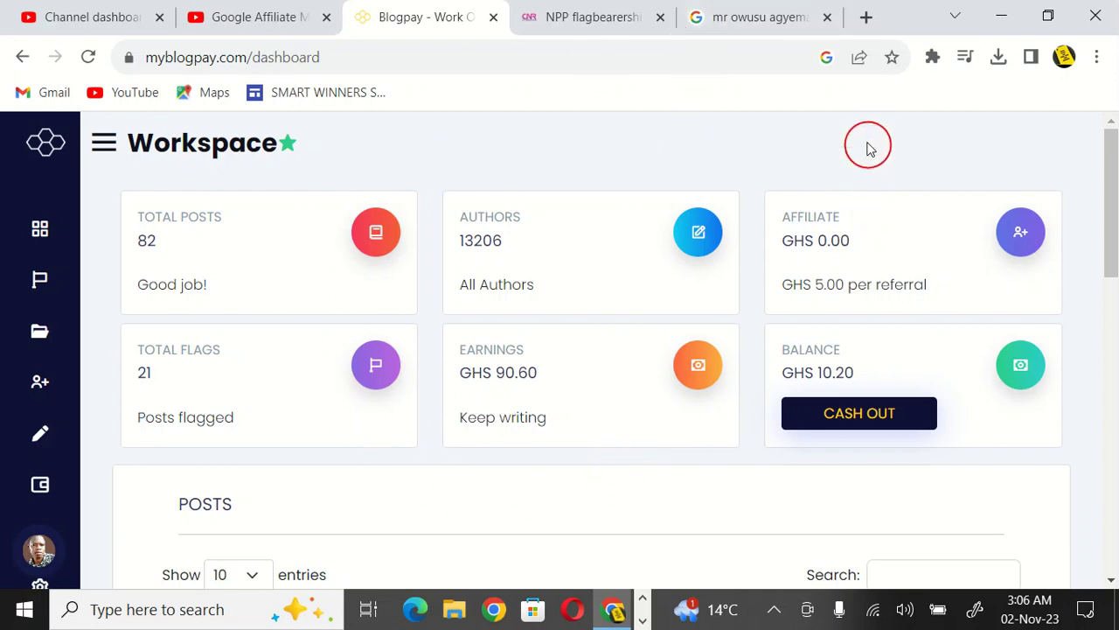
mouse_move(850, 18)
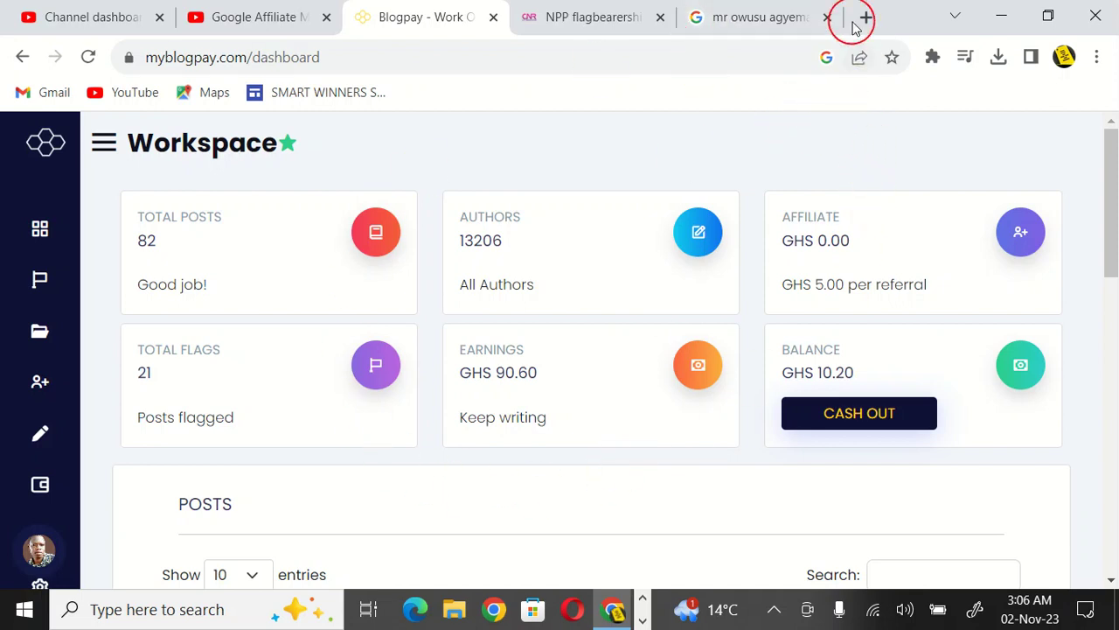
- Load myblogpay.com/dashboard in a new tab, then trim the address toward the homepage
click(867, 16)
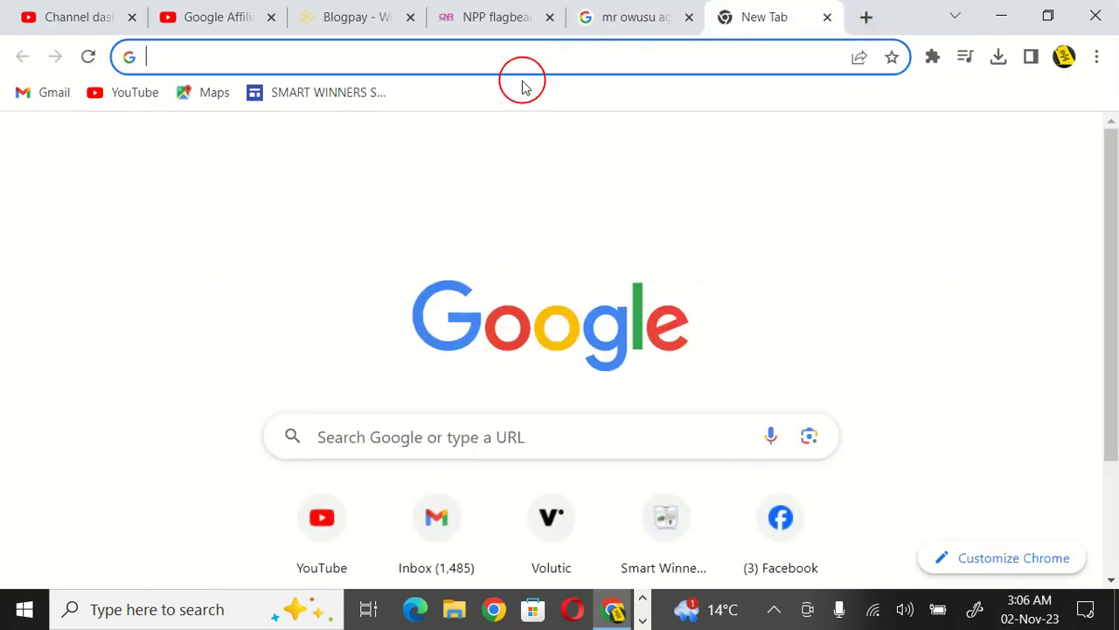
text(myblogpay)
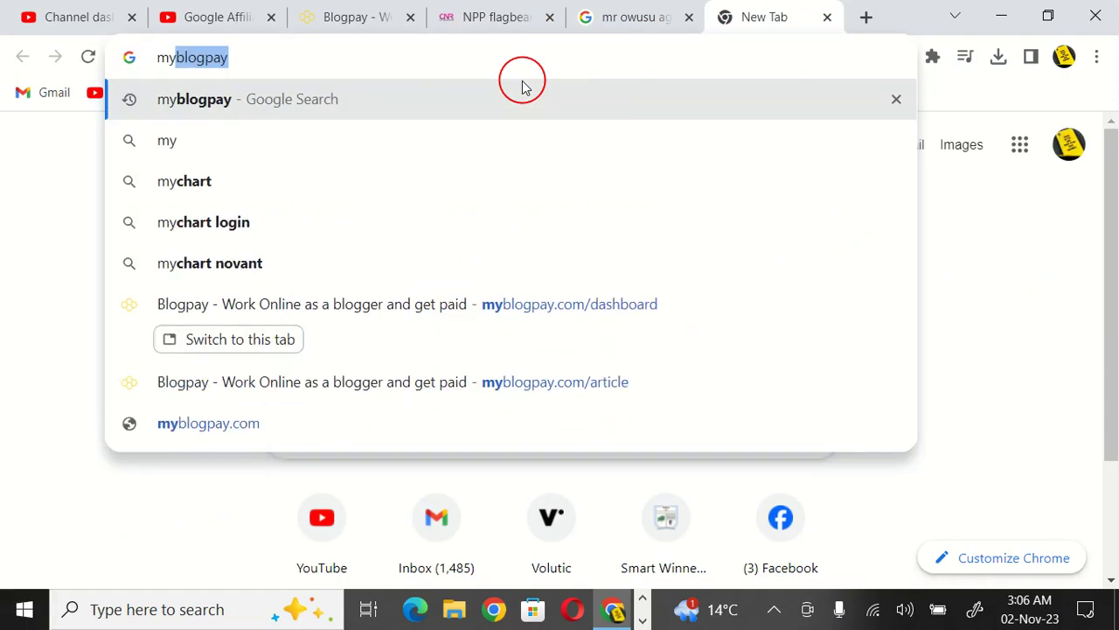
mouse_move(437, 40)
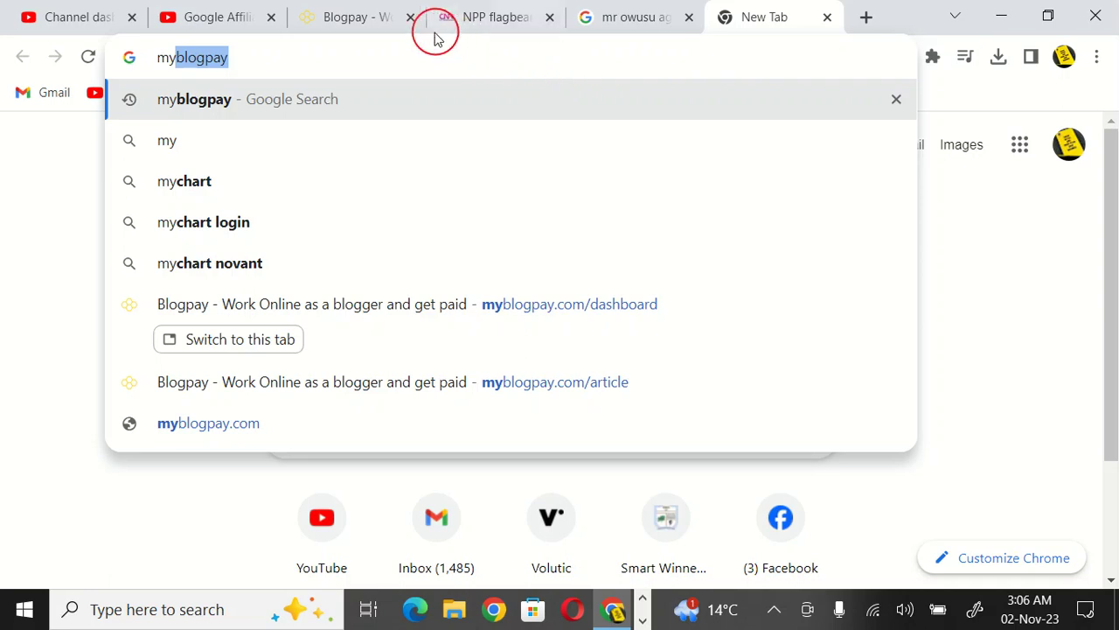
click(569, 303)
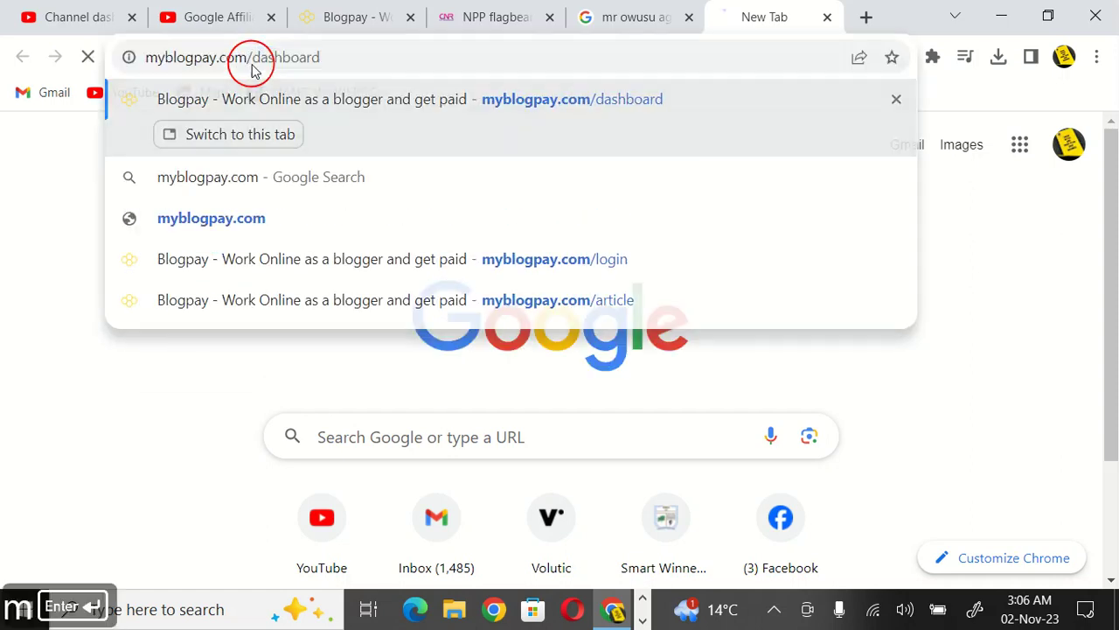
key(Enter)
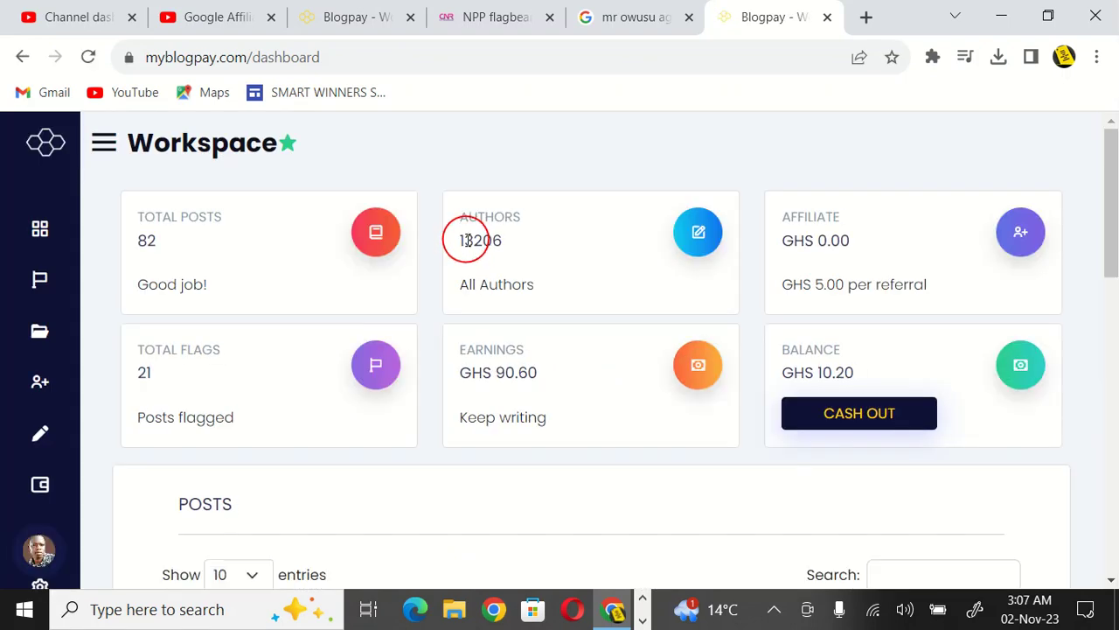
click(227, 57)
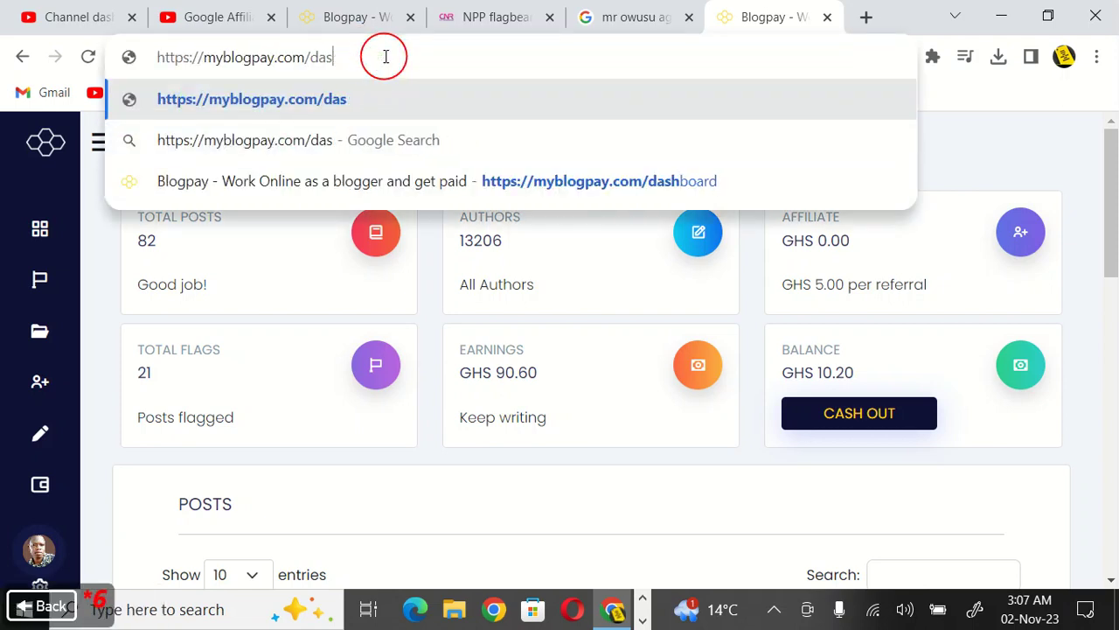
key(Backspace)
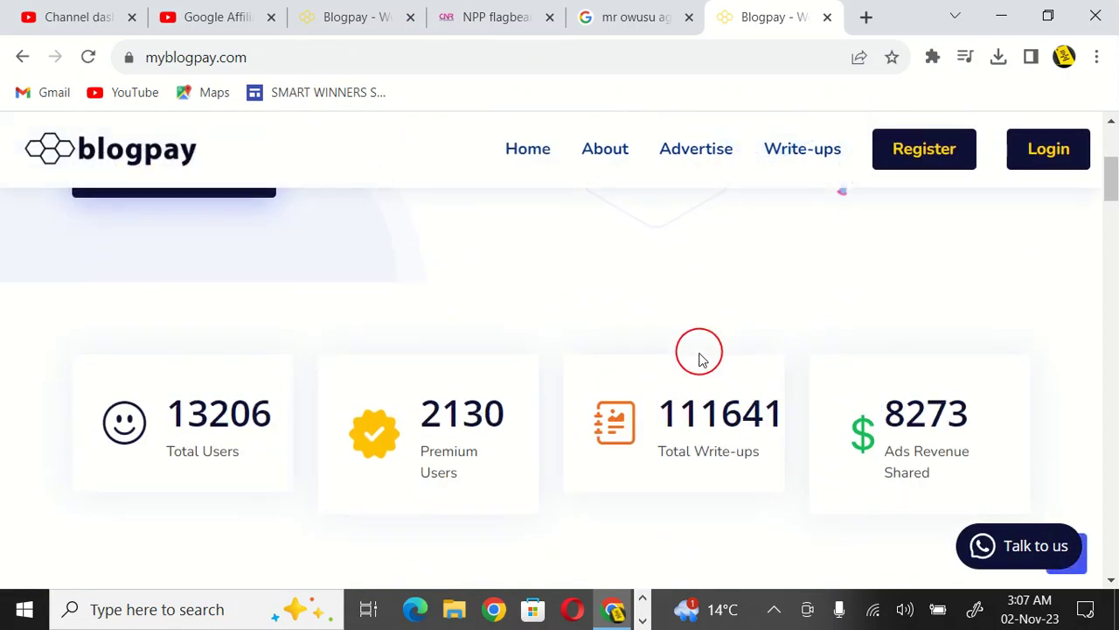
- Scroll through the homepage user stats and walkthrough, including the one-time $1.99 premium fee
scroll(down, 3)
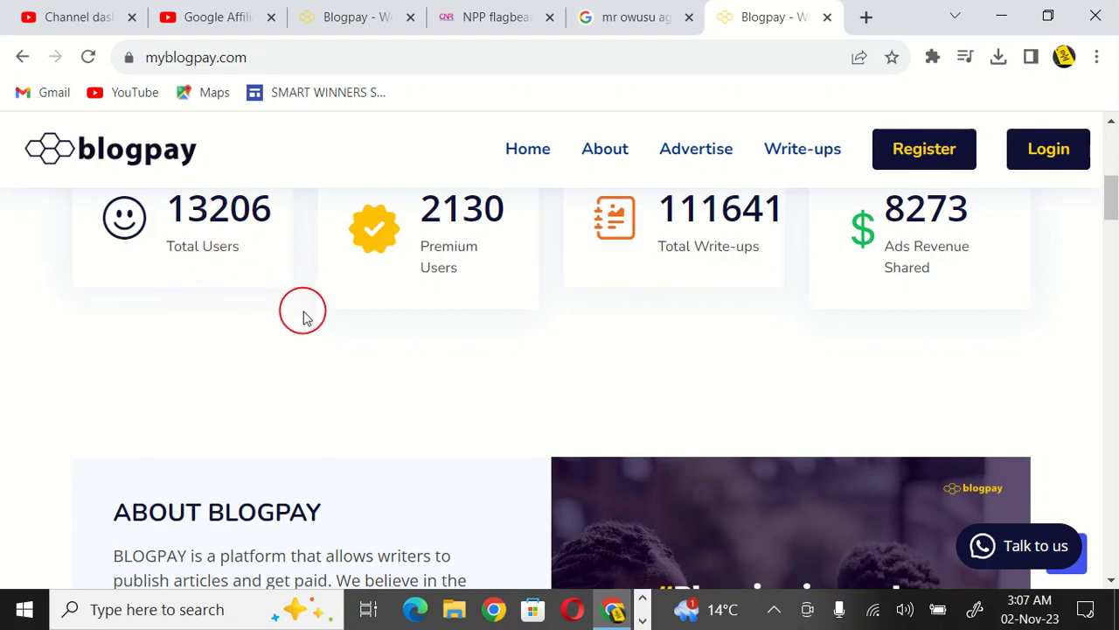
mouse_move(727, 269)
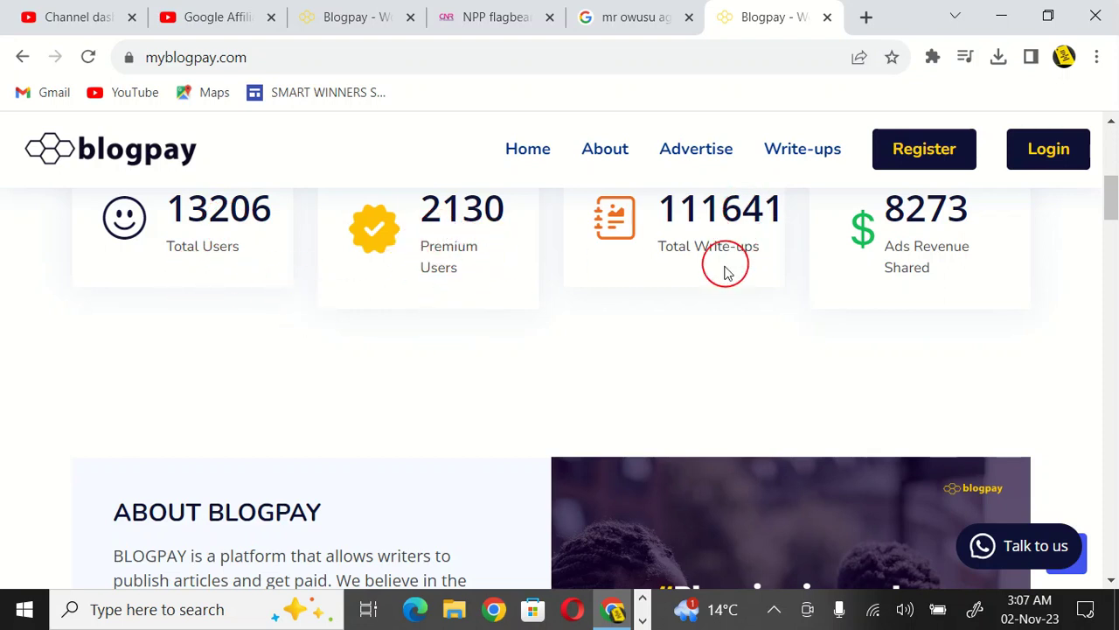
mouse_move(1030, 261)
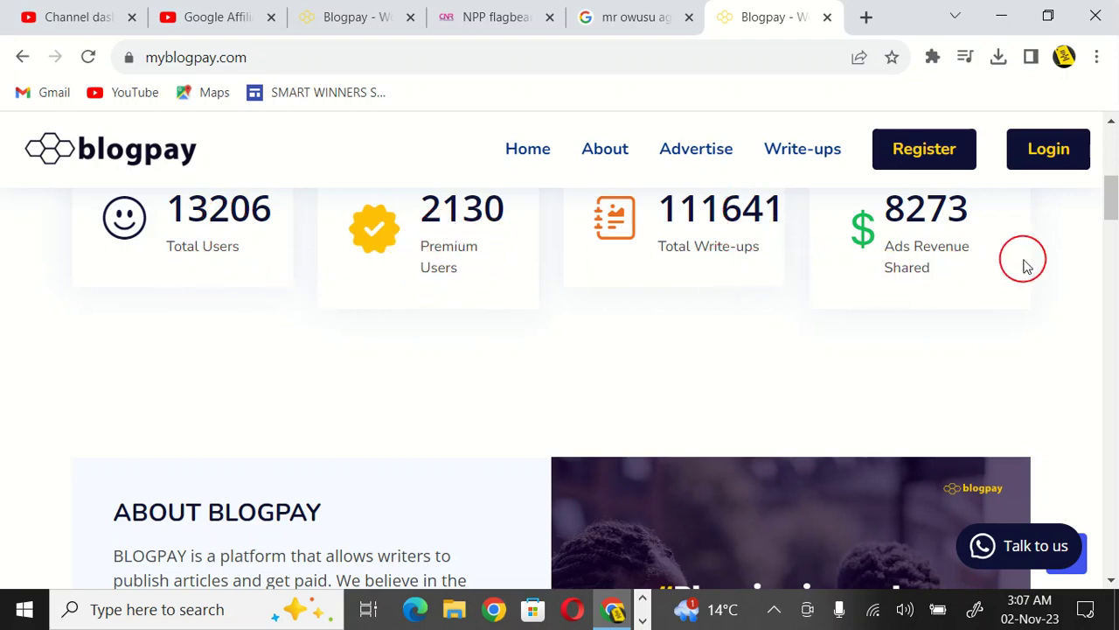
mouse_move(331, 289)
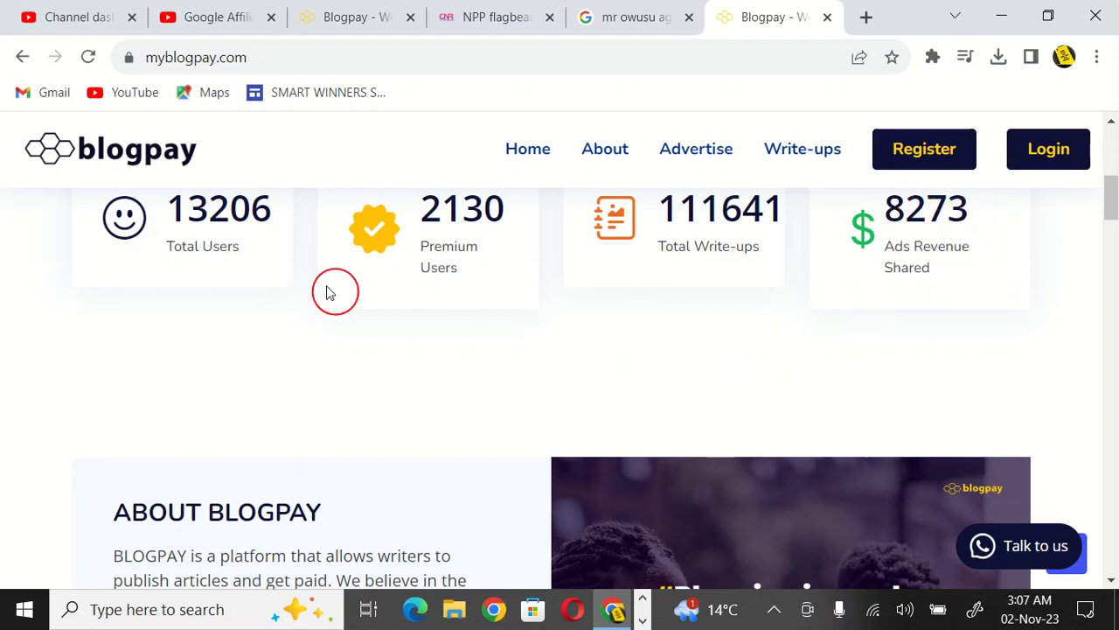
scroll(down, 3)
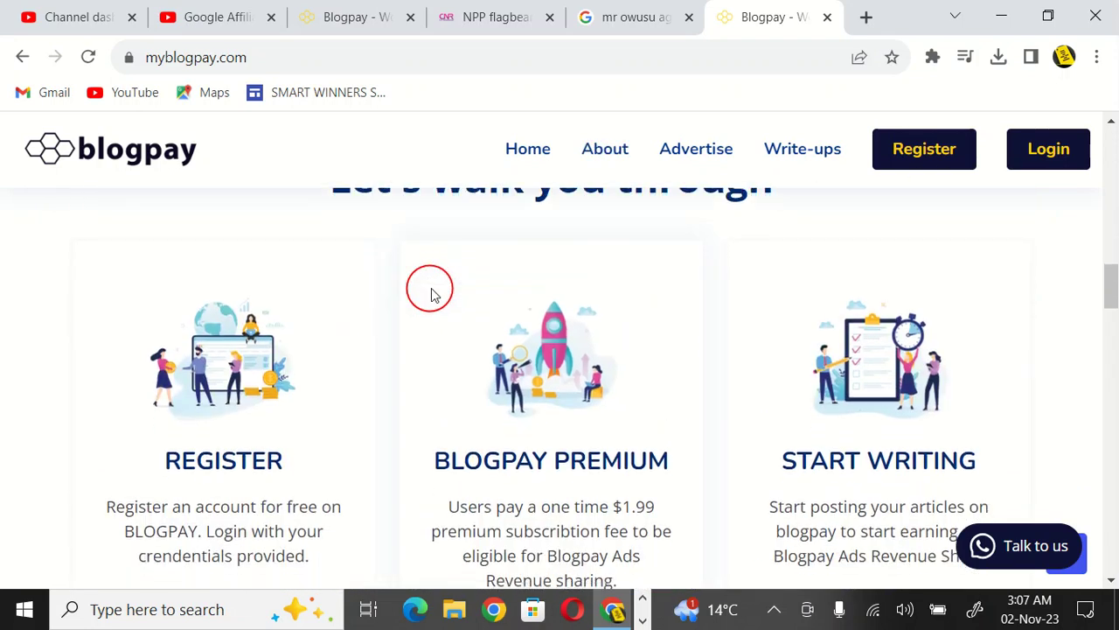
scroll(down, 3)
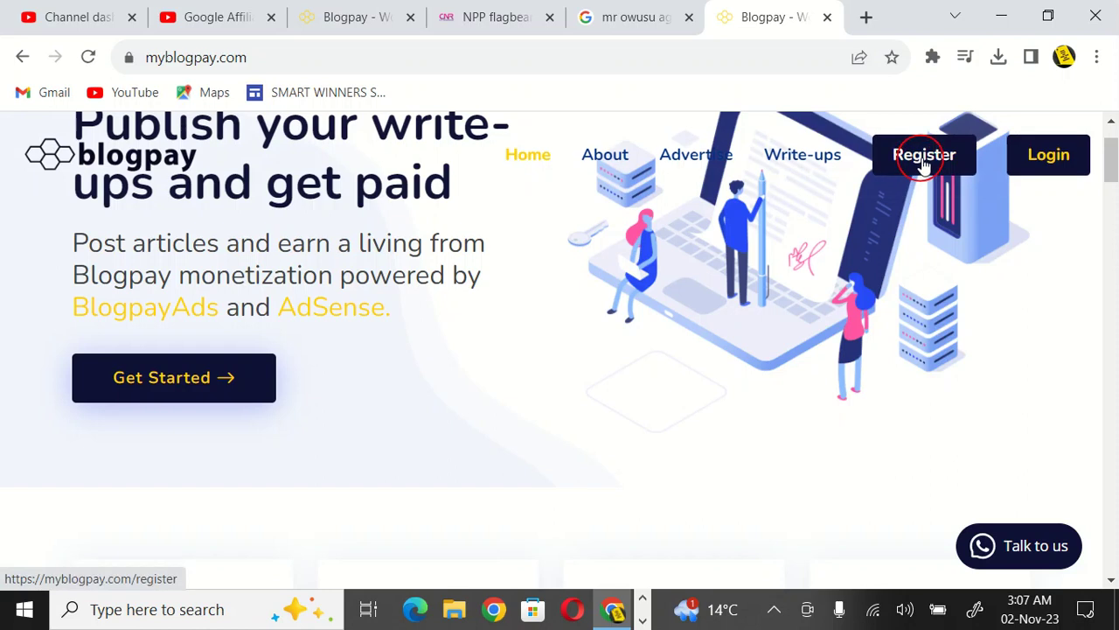
- Bring up the registration form, select the Firstname field, scroll the form, and follow 'Login here'
click(924, 155)
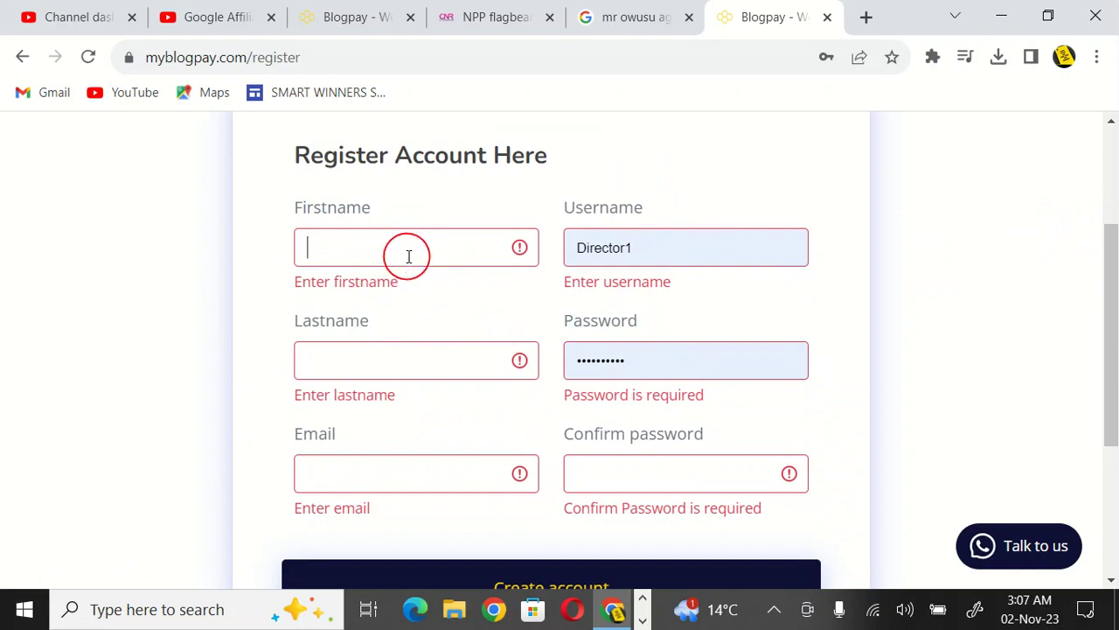
click(413, 247)
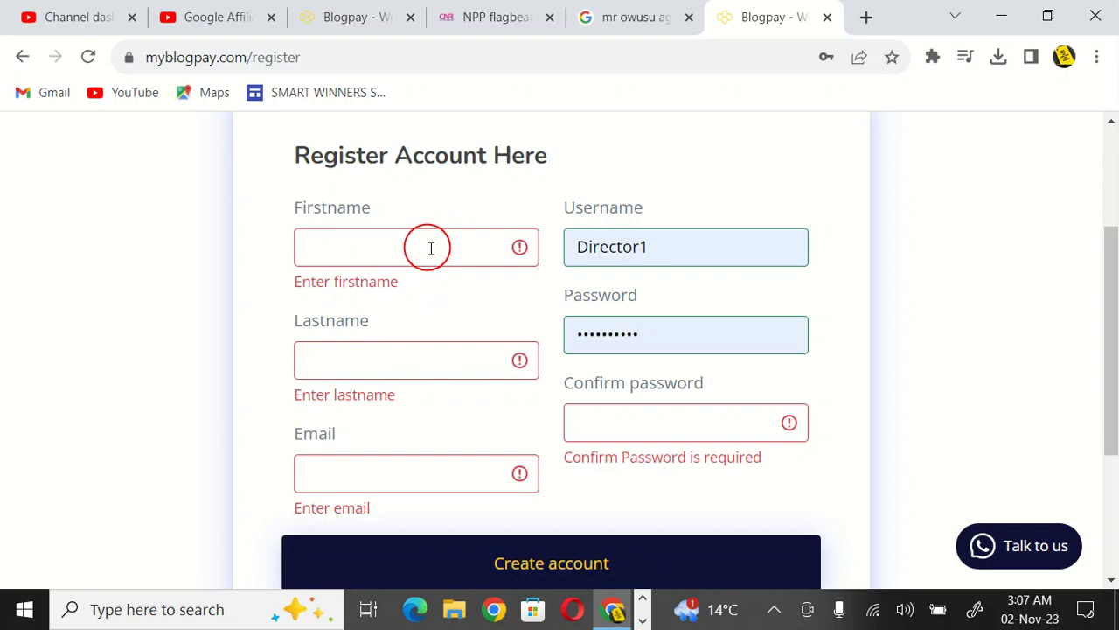
mouse_move(475, 354)
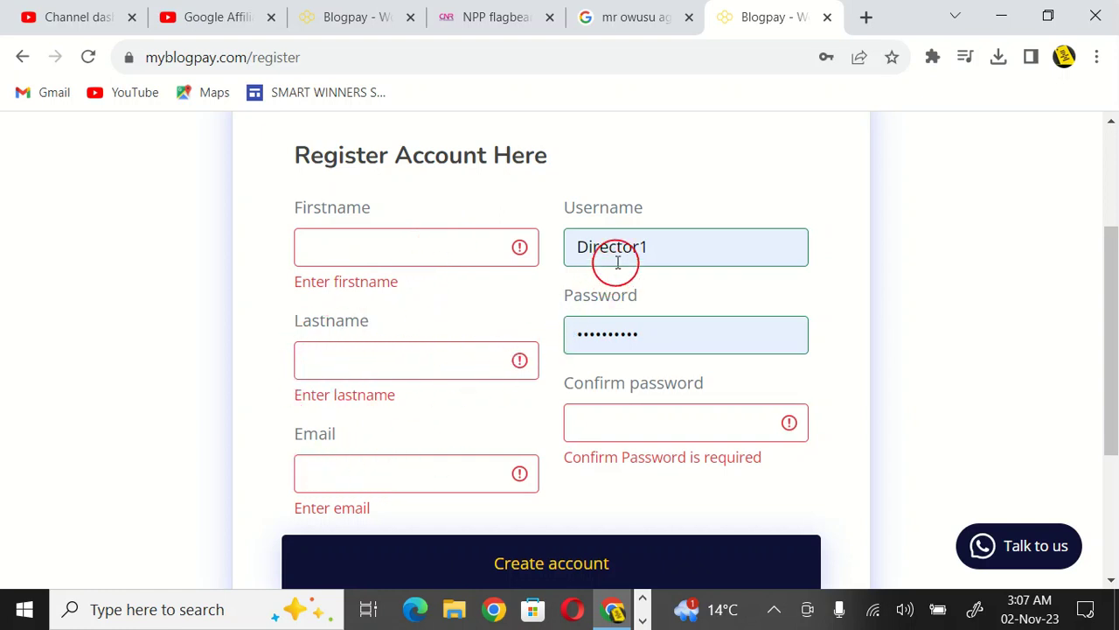
scroll(down, 3)
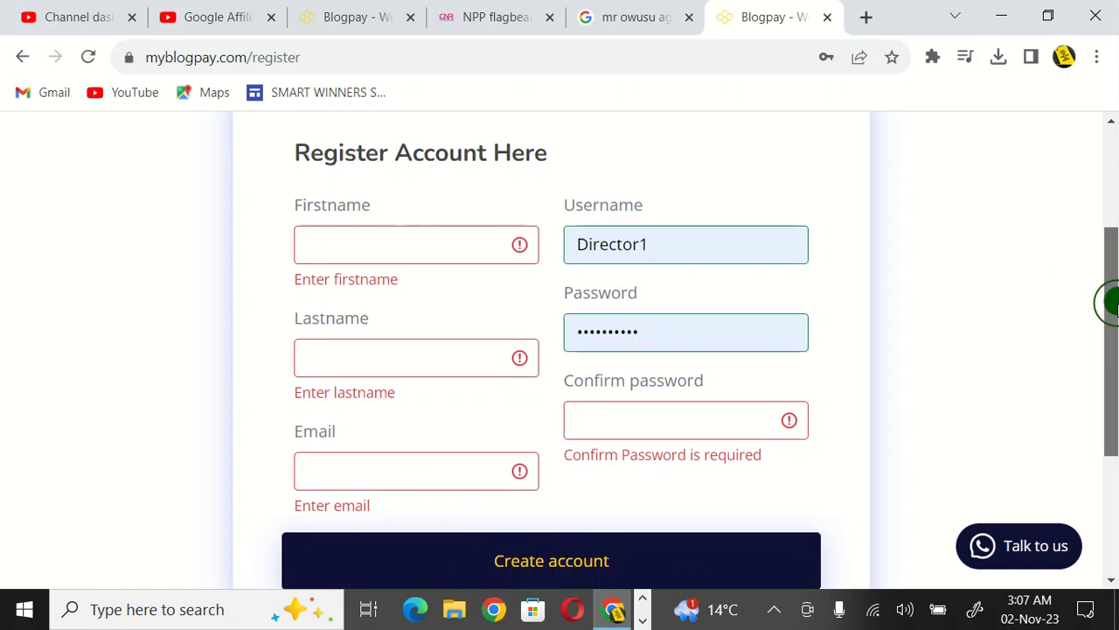
scroll(down, 3)
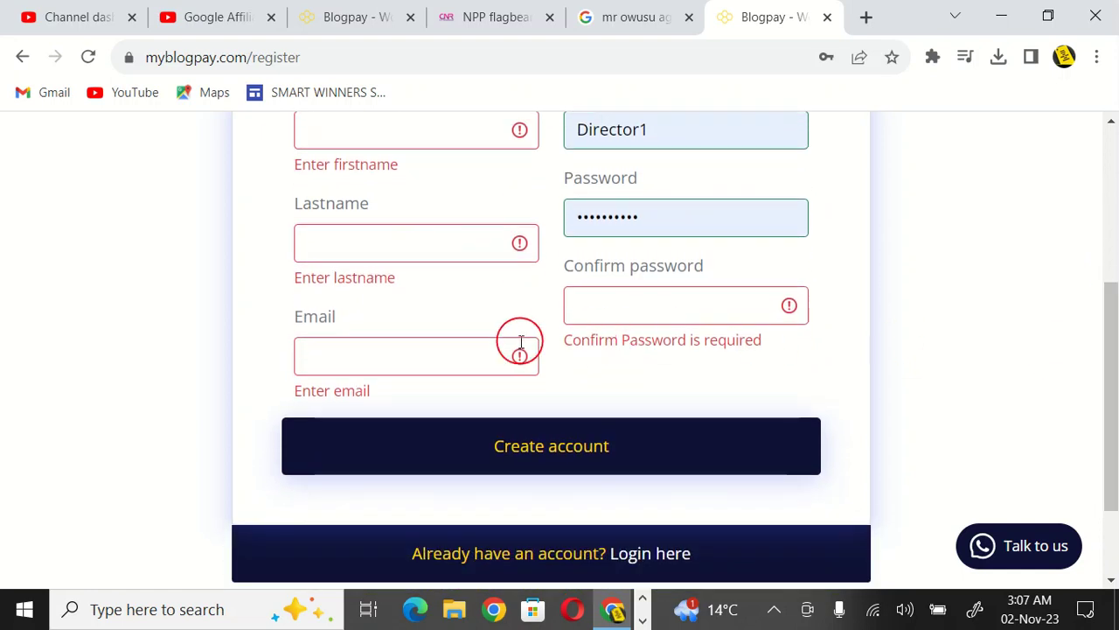
mouse_move(525, 468)
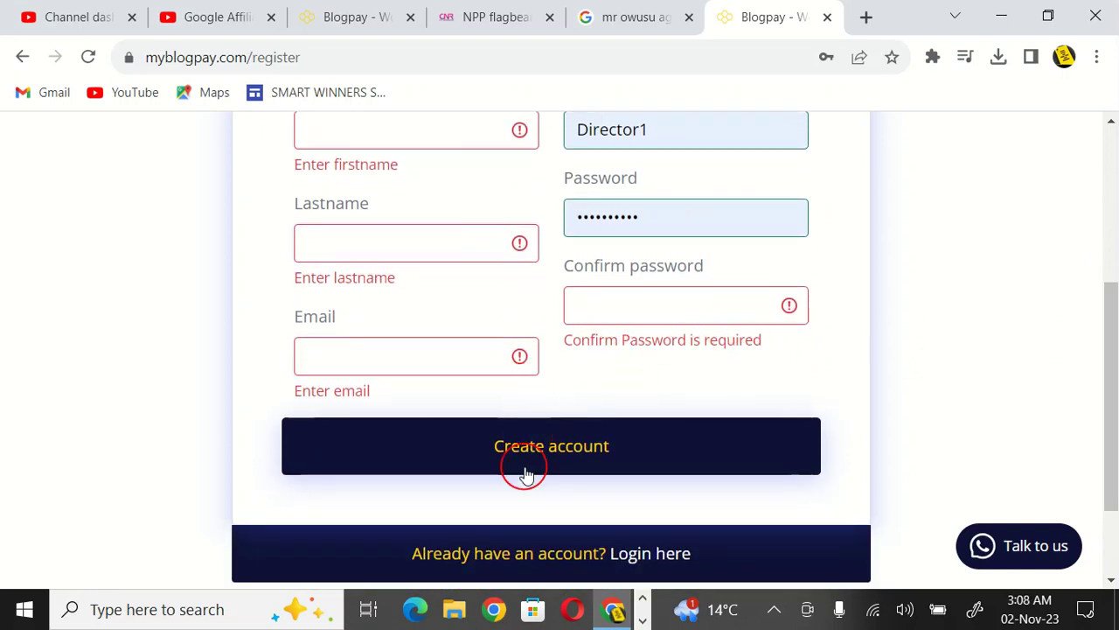
scroll(down, 3)
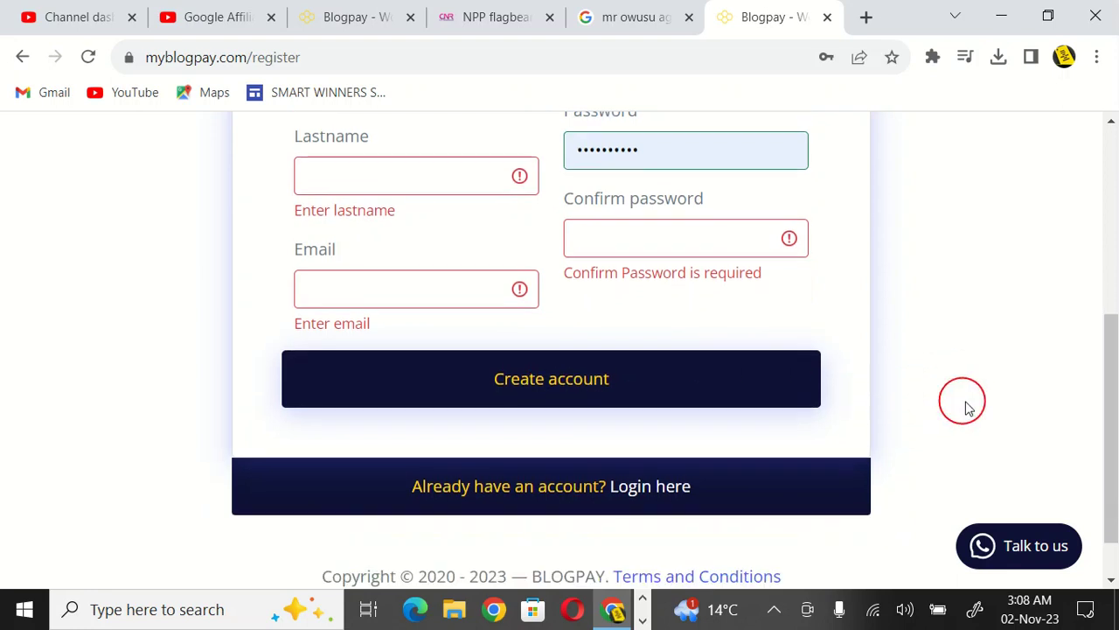
scroll(down, 3)
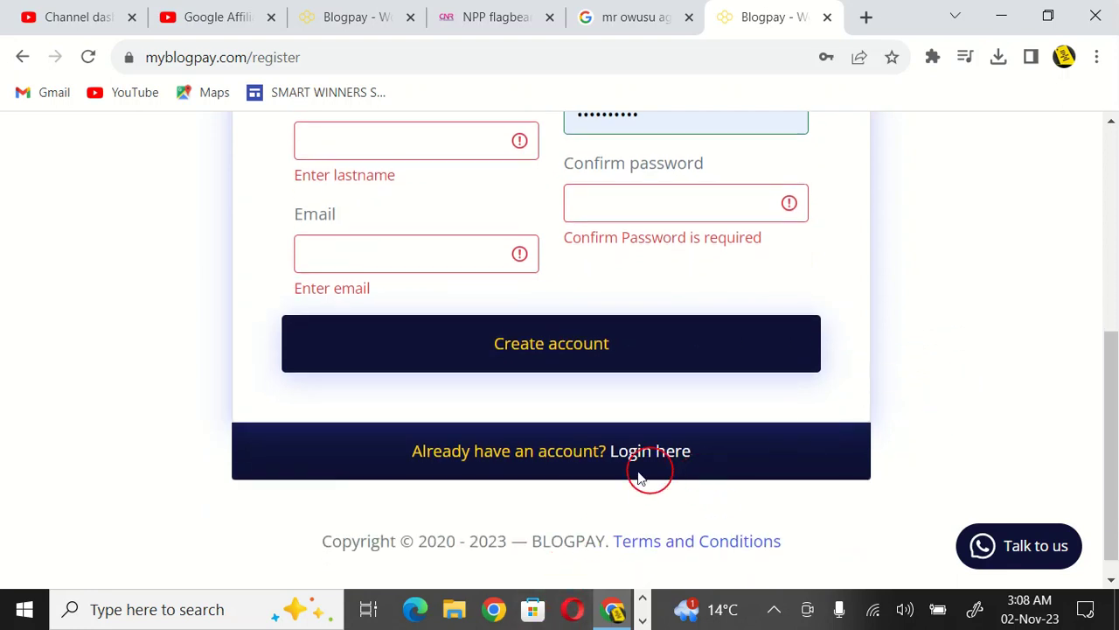
mouse_move(712, 466)
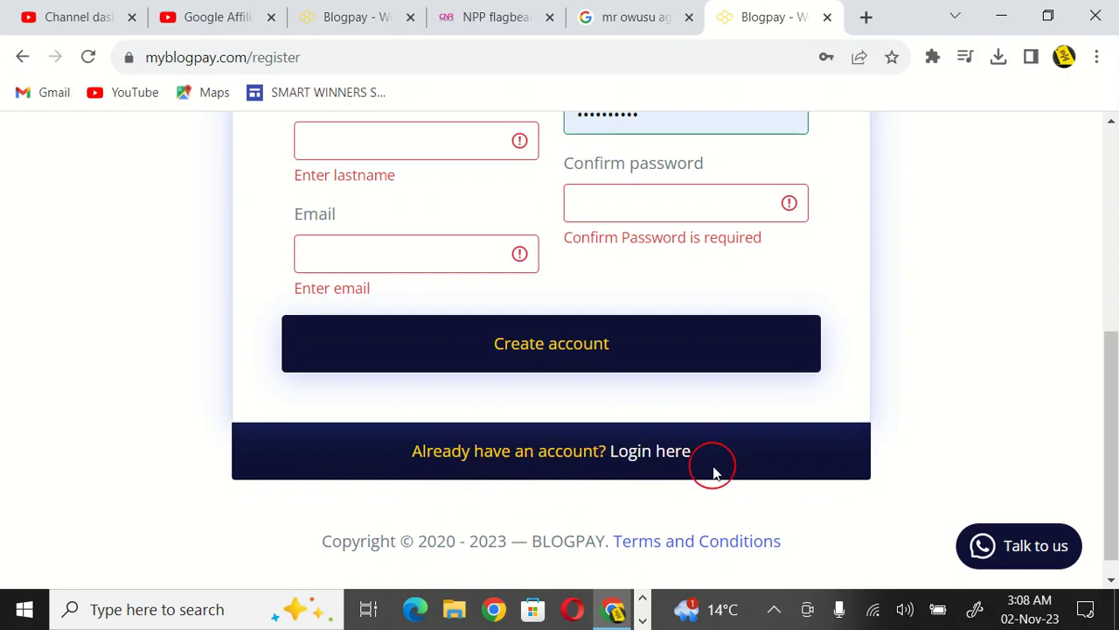
click(650, 450)
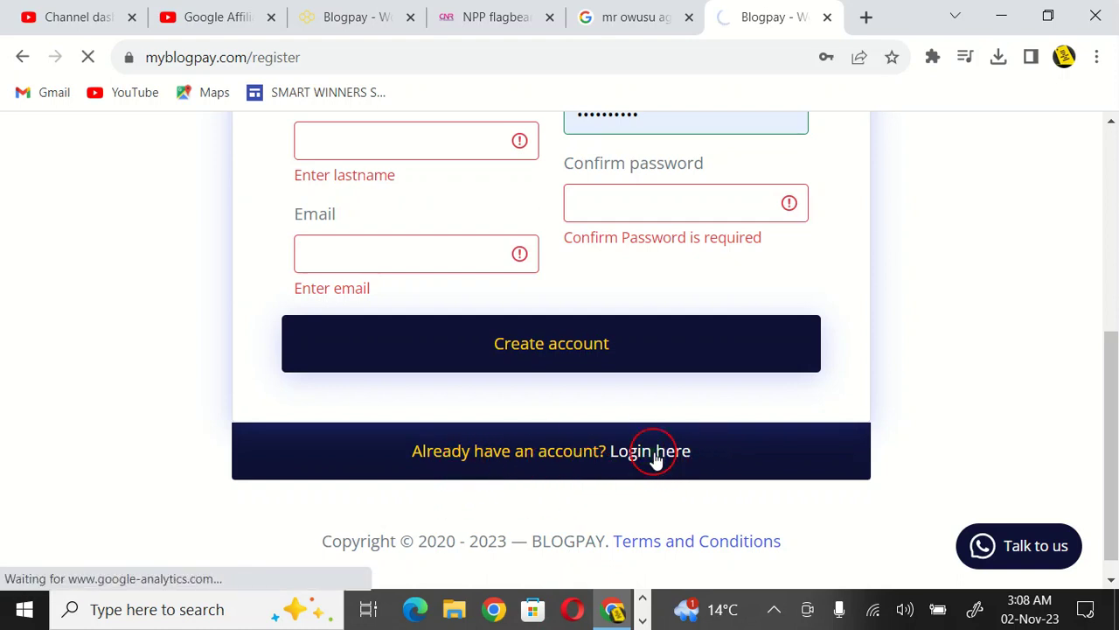